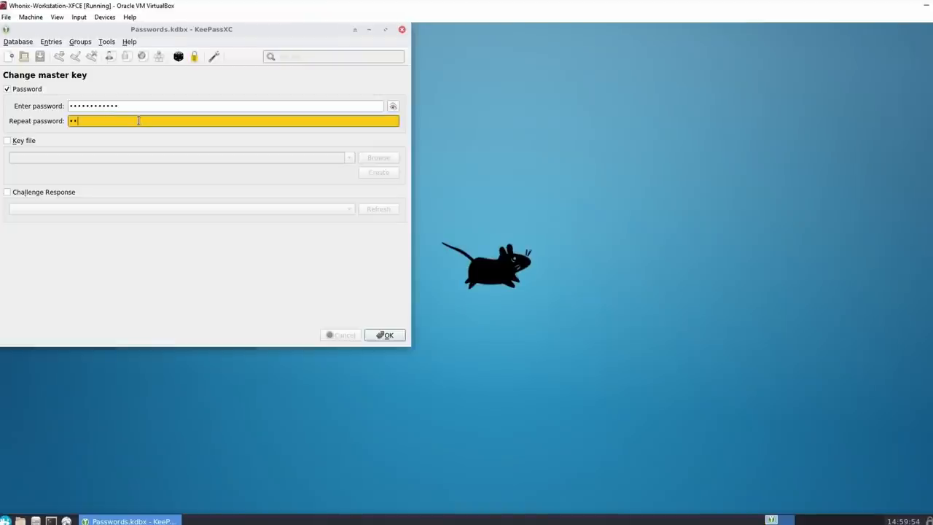
Step: Set and confirm a new master key password for Passwords.kdbx in KeePassXC
{"action": "left_click", "coordinate": [385, 334]}
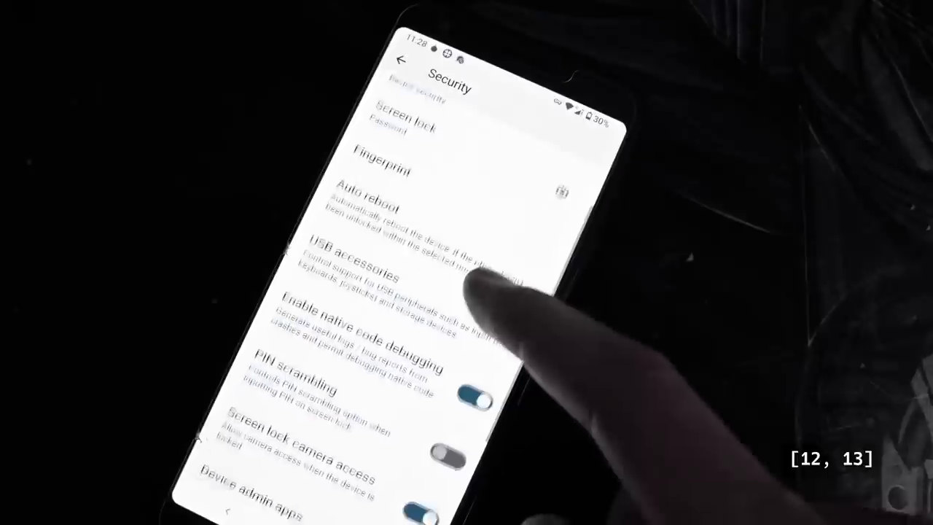
{"action": "scroll", "scroll_direction": "down", "scroll_amount": 3}
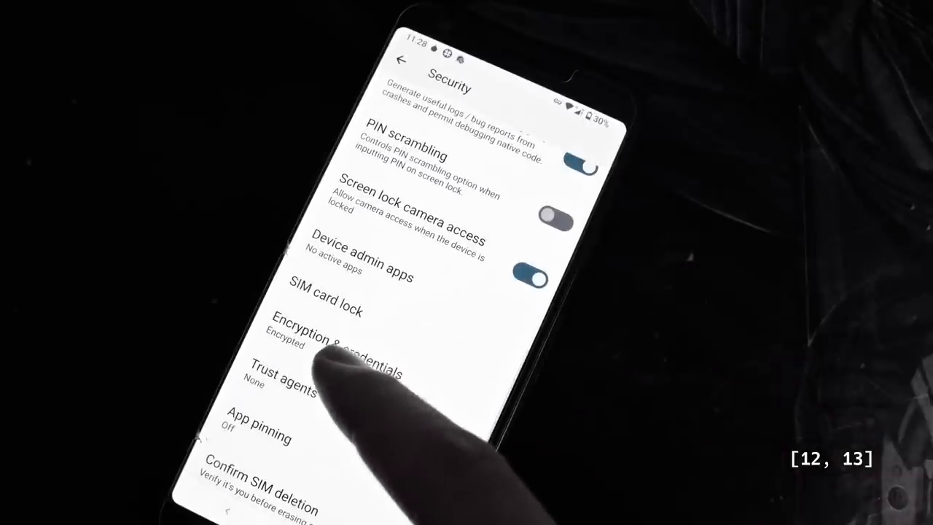
{"action": "left_click", "coordinate": [324, 308]}
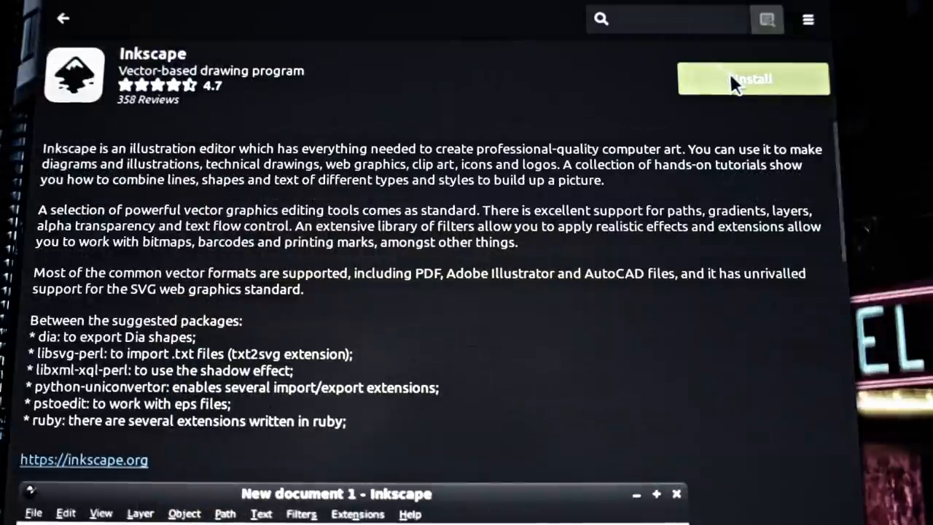
Step: Start the Inkscape install and focus the Authenticate dialog's Password field
{"action": "left_click", "coordinate": [753, 79]}
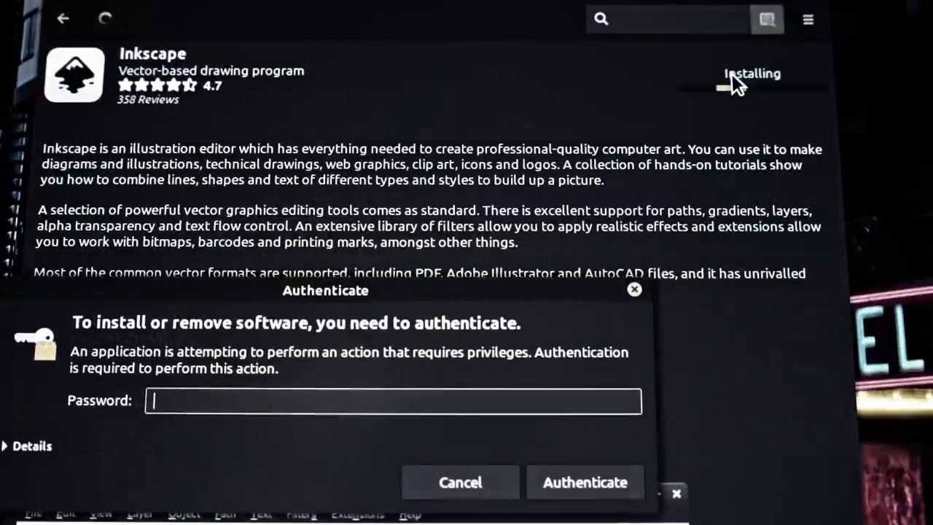
{"action": "left_click", "coordinate": [584, 482]}
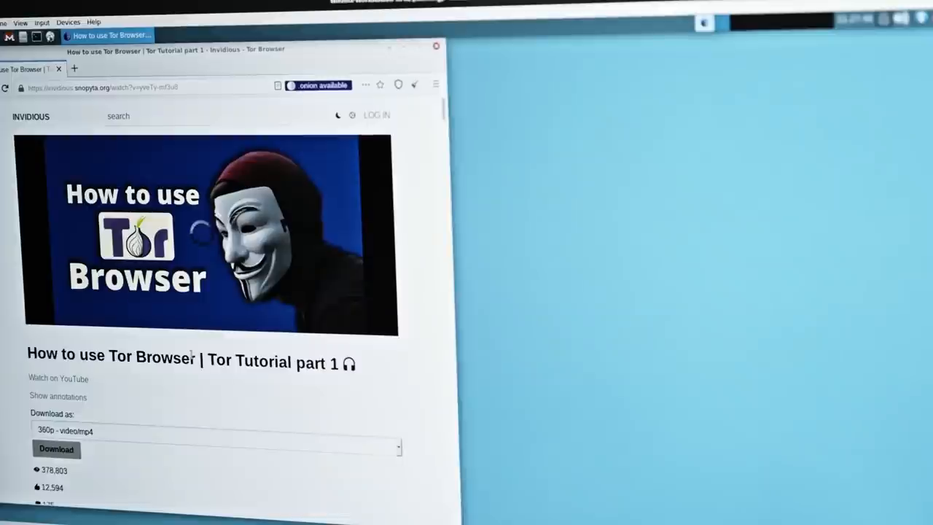
{"action": "left_click", "coordinate": [210, 232]}
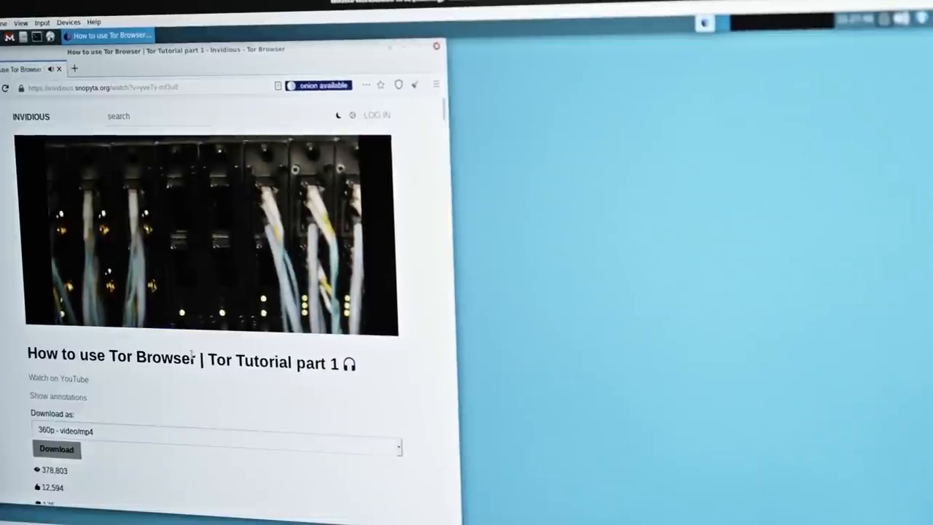